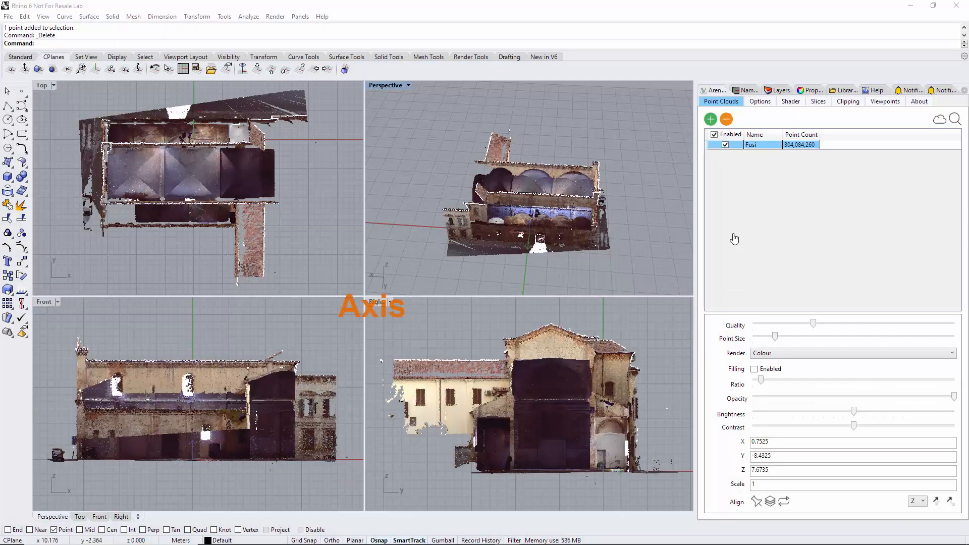
mouse_move(754, 213)
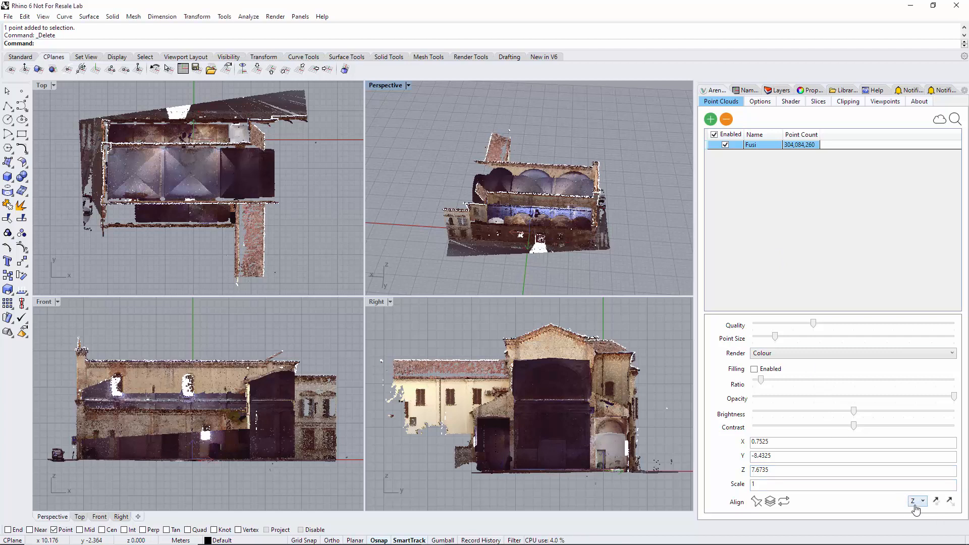
Switch the Fusi point cloud's Arena4D alignment axis from Z to X.
click(918, 500)
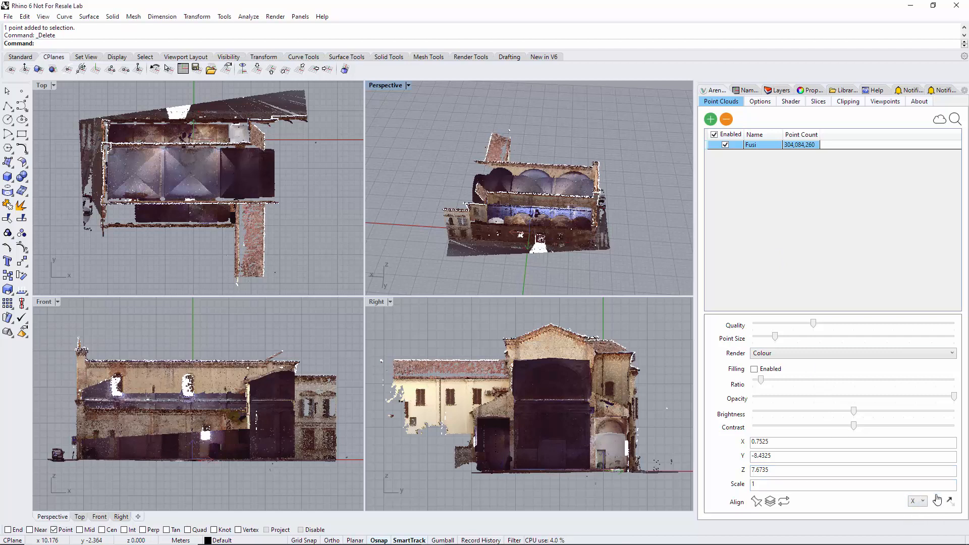
mouse_move(950, 499)
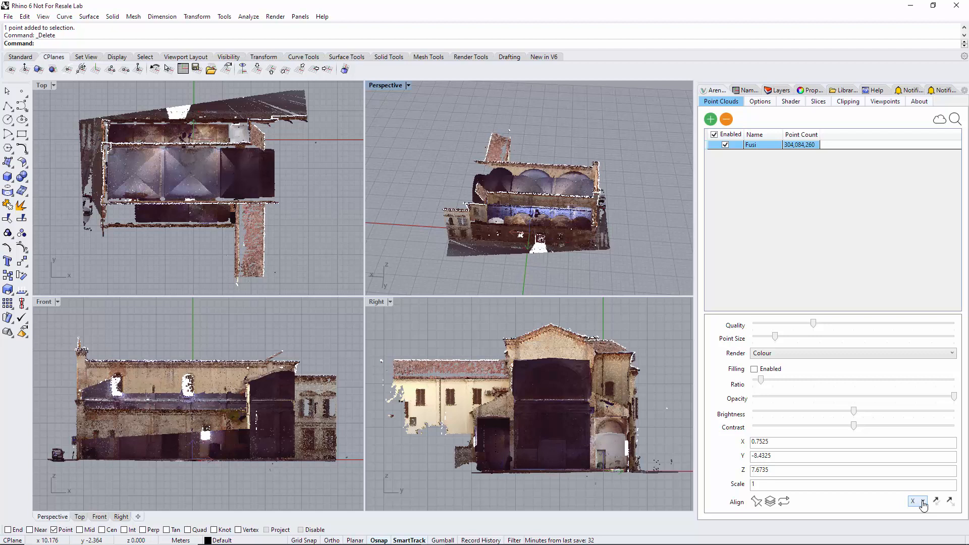
Choose Z from the Arena4D Align axis dropdown for the Fusi point cloud.
click(917, 501)
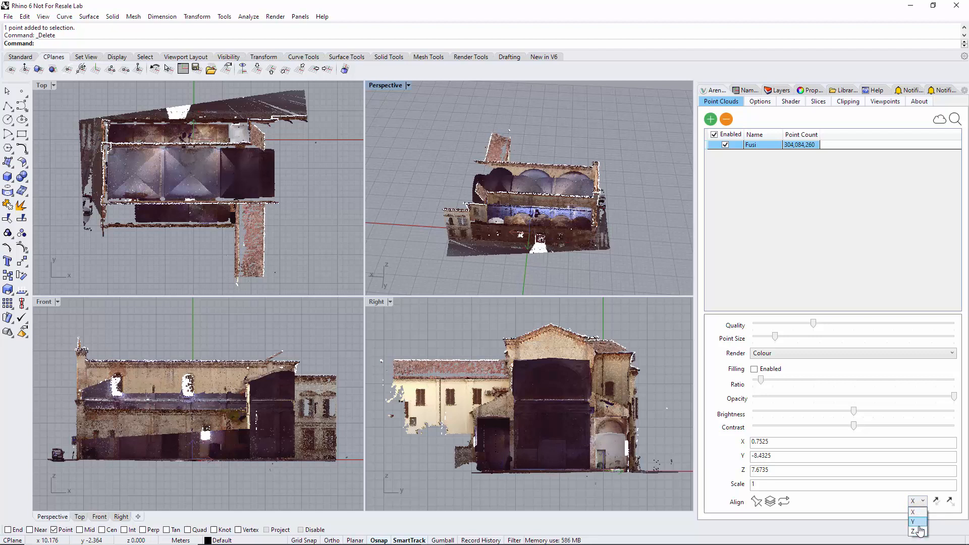
click(915, 531)
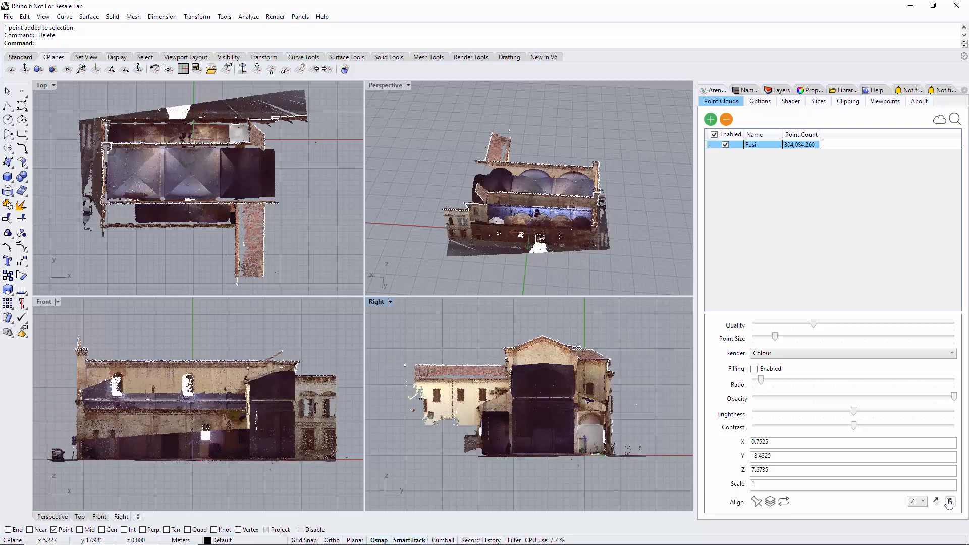
mouse_move(950, 501)
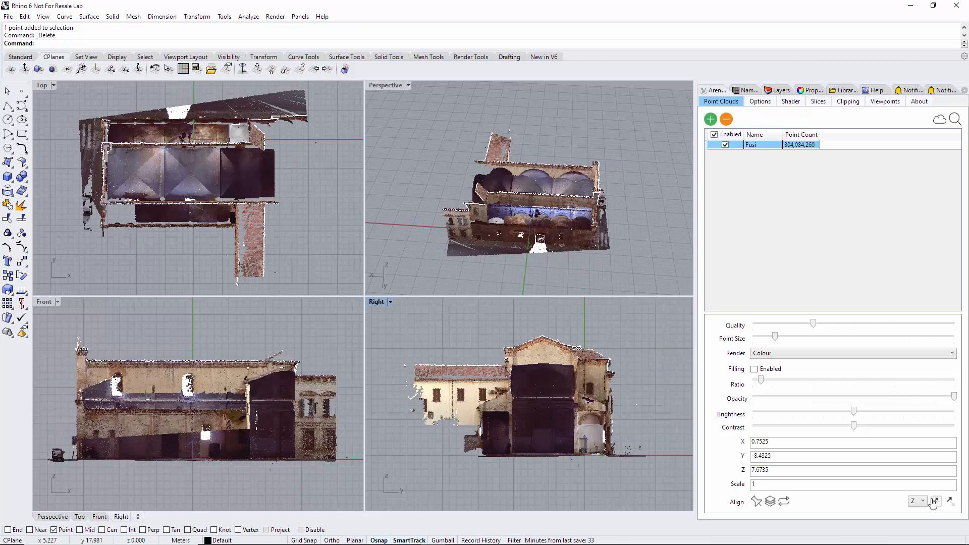
Change the Fusi point cloud's Align axis from Z to X.
click(918, 501)
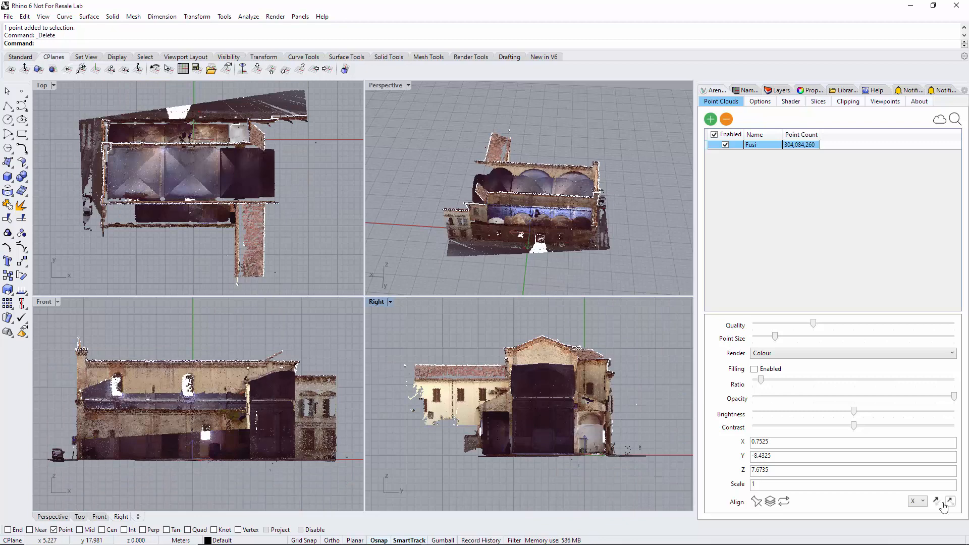
mouse_move(950, 500)
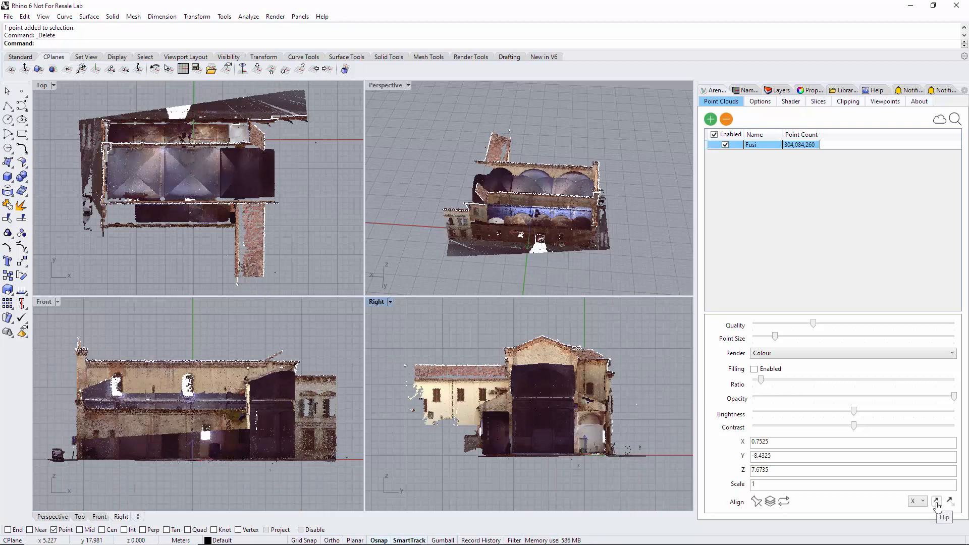